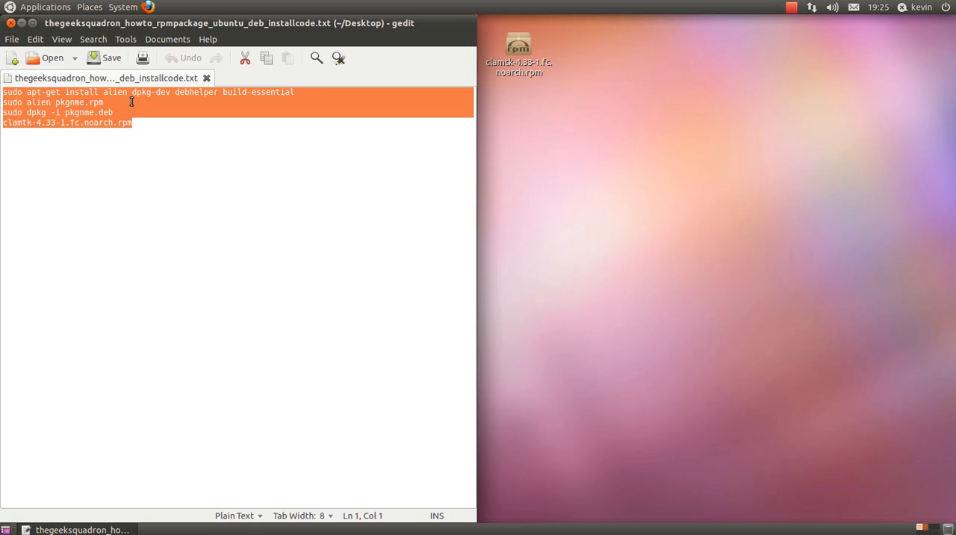
Step: Launch Terminal from Applications > Accessories beside the gedit notes and select the first install command
left_click(149, 127)
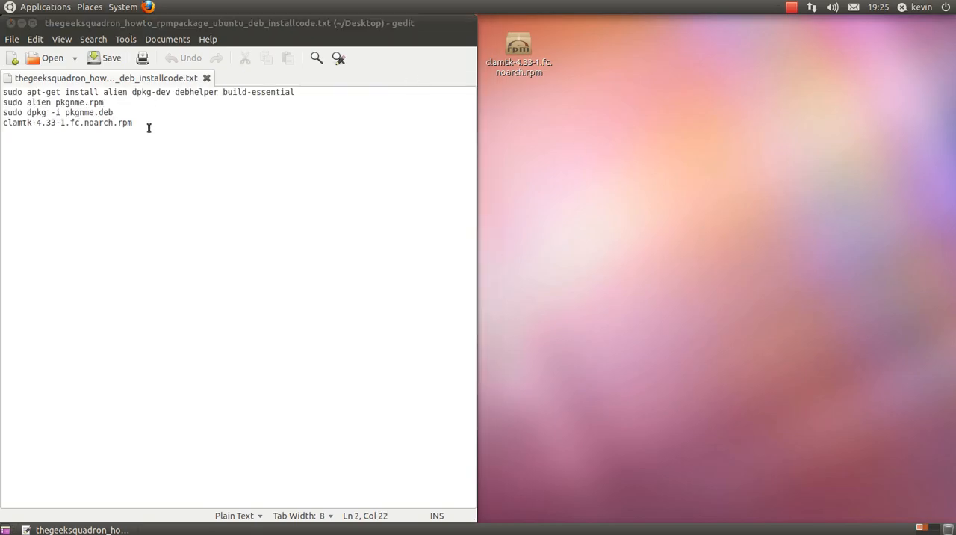
left_click(46, 6)
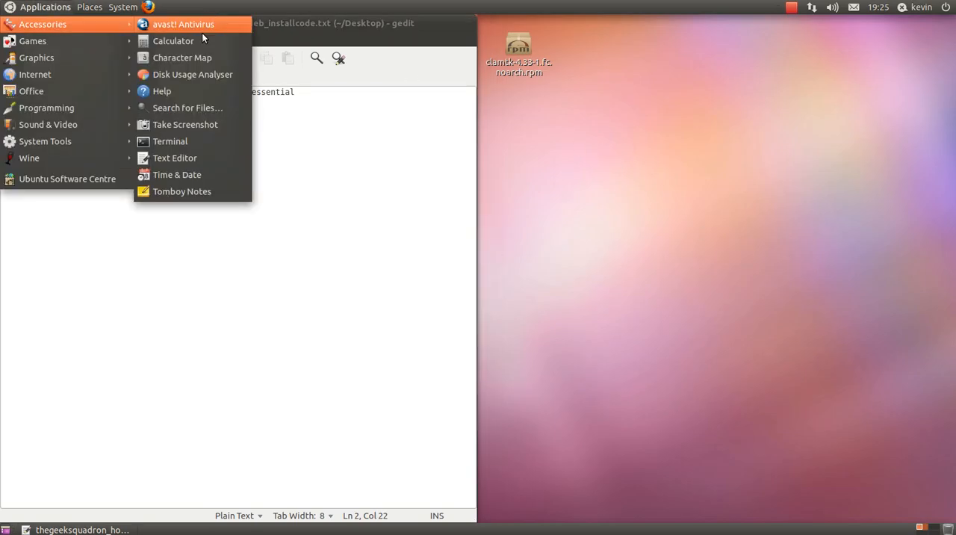
left_click(170, 141)
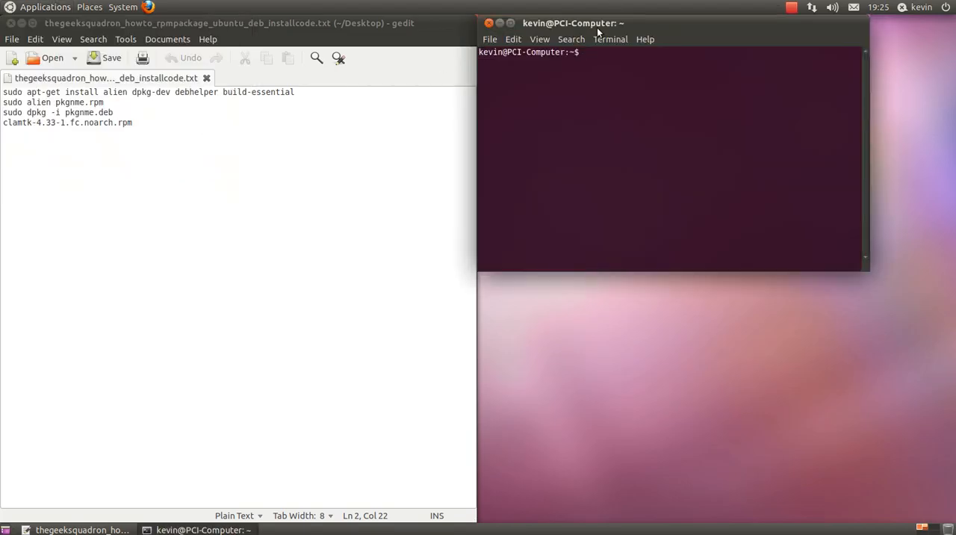
left_click_drag(572, 23, 590, 22)
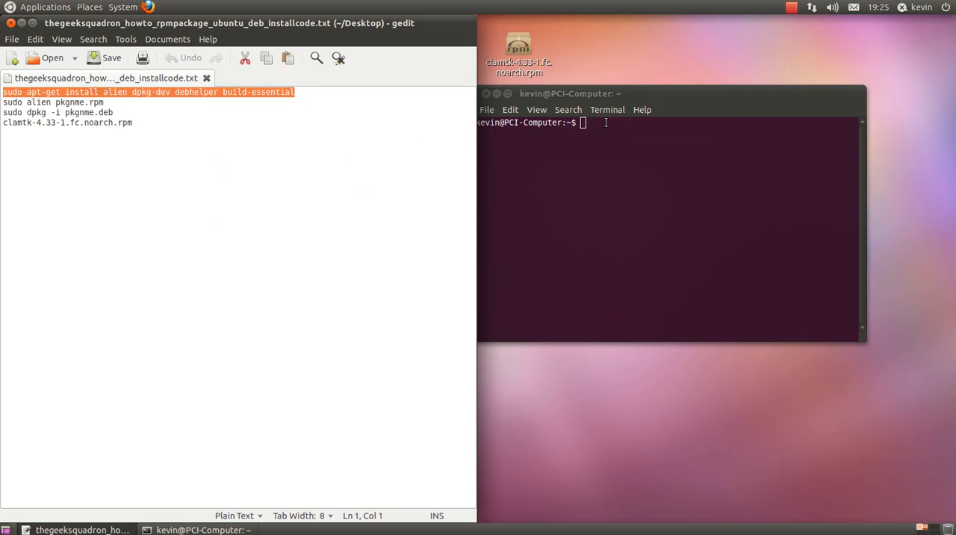
Step: Run 'sudo apt-get install alien dpkg-dev debhelper build-essential' and enter the administrator password
type("sudo apt-get install alien dpkg-dev debhelper build-essential")
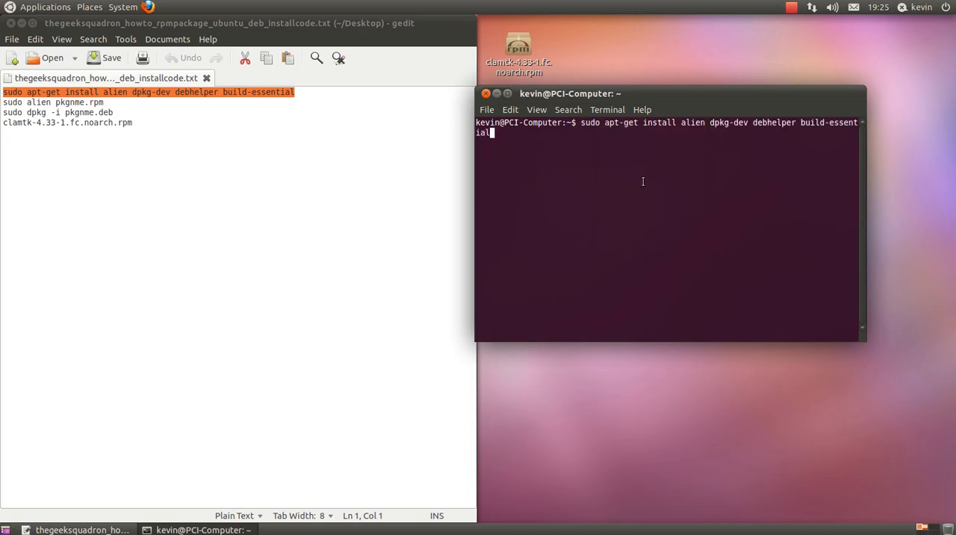
key("Return")
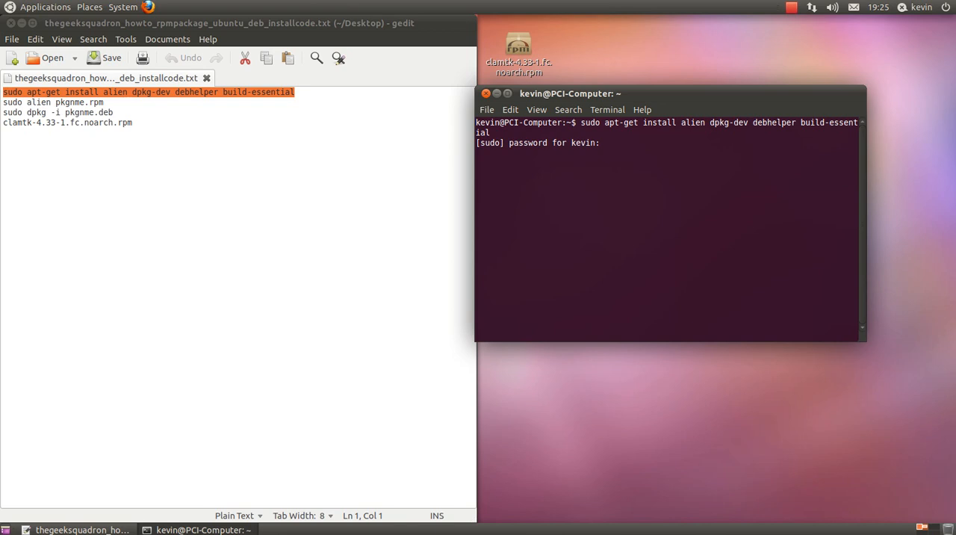
key("Return")
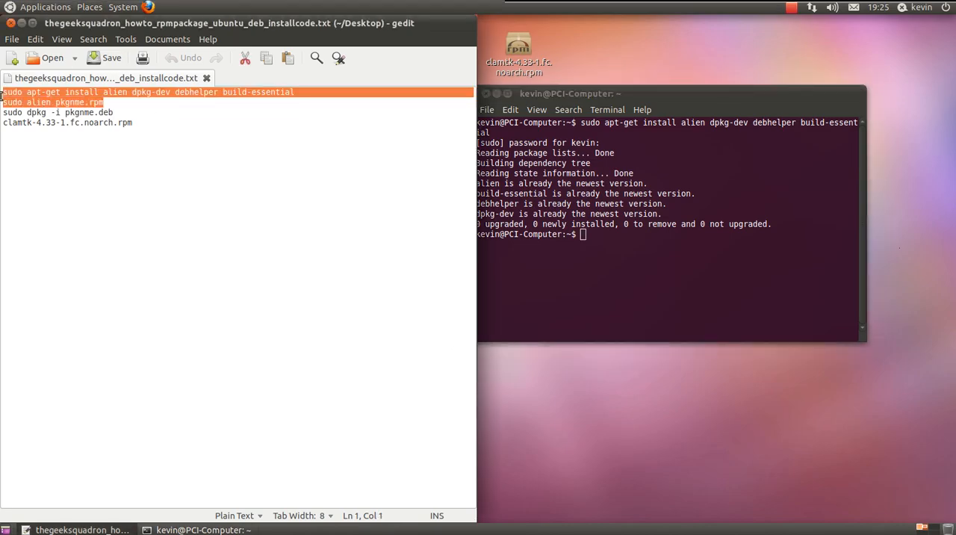
left_click(8, 102)
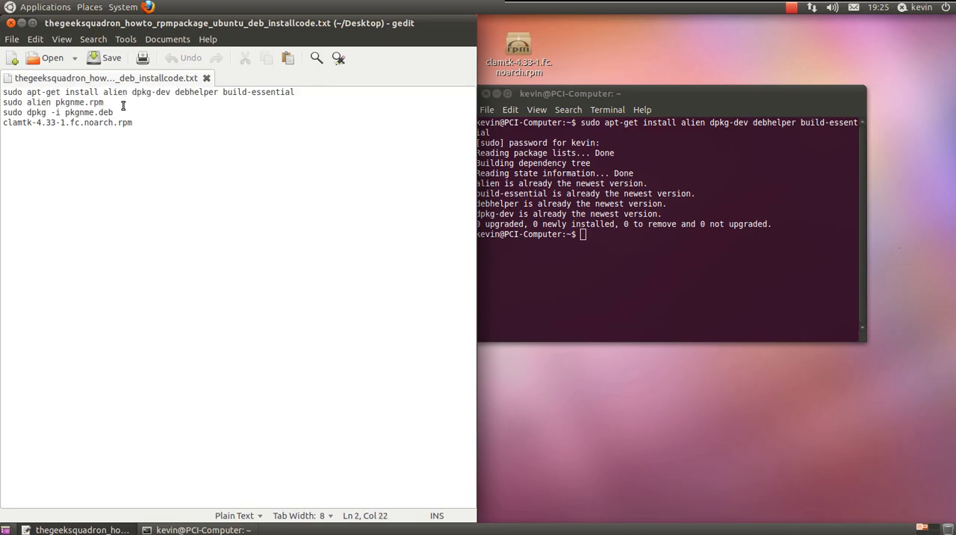
left_click(296, 110)
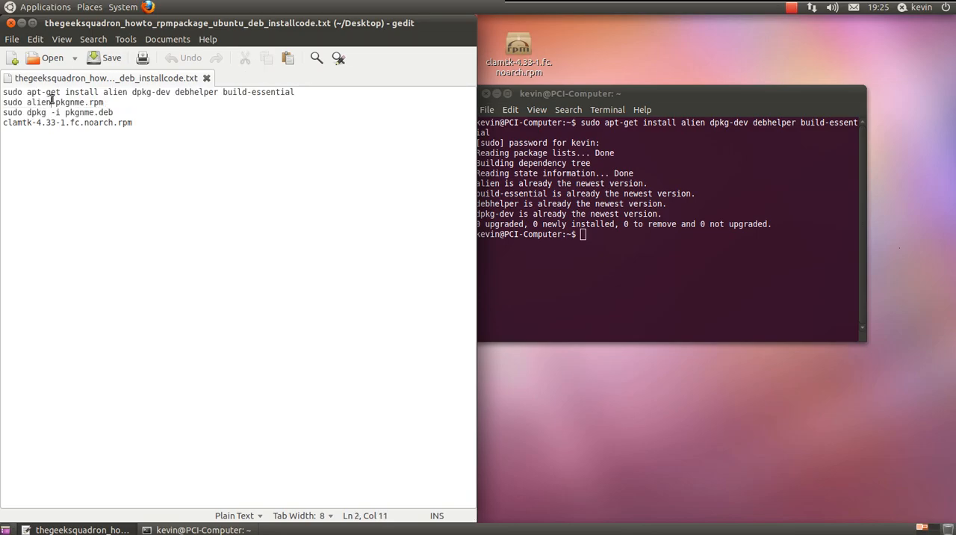
double_click(69, 102)
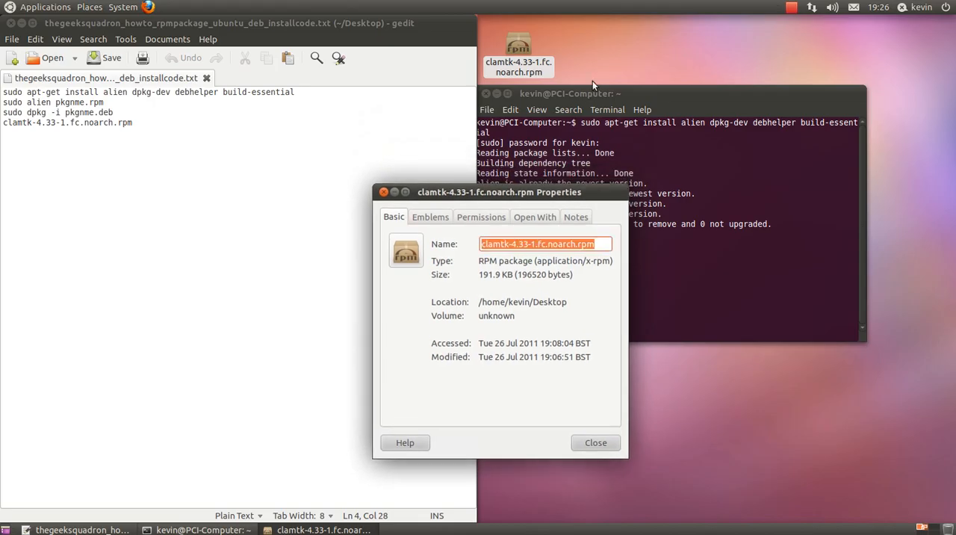
Step: Move the clamtk-4.33-1.fc.noarch.rpm Properties dialog aside, review it, and close it
left_click_drag(499, 192, 391, 129)
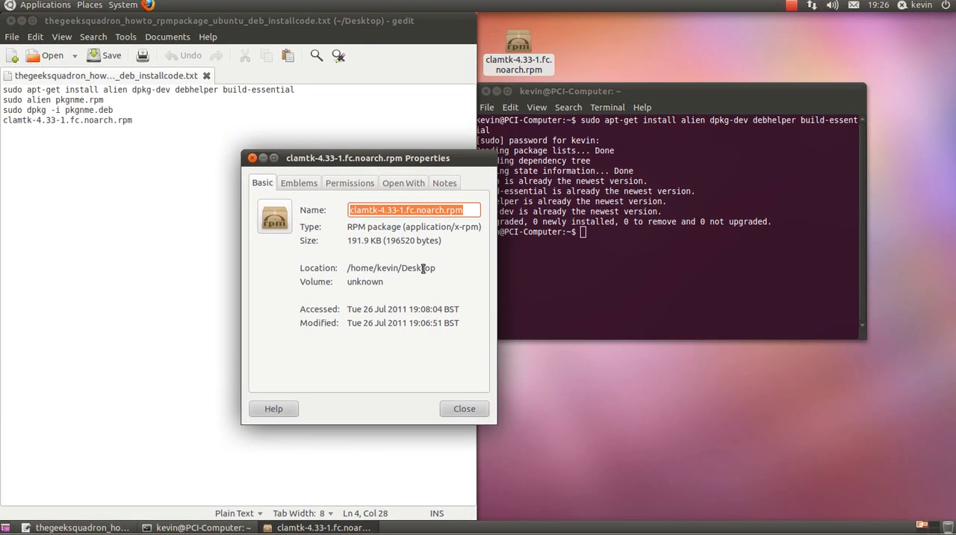
mouse_move(448, 262)
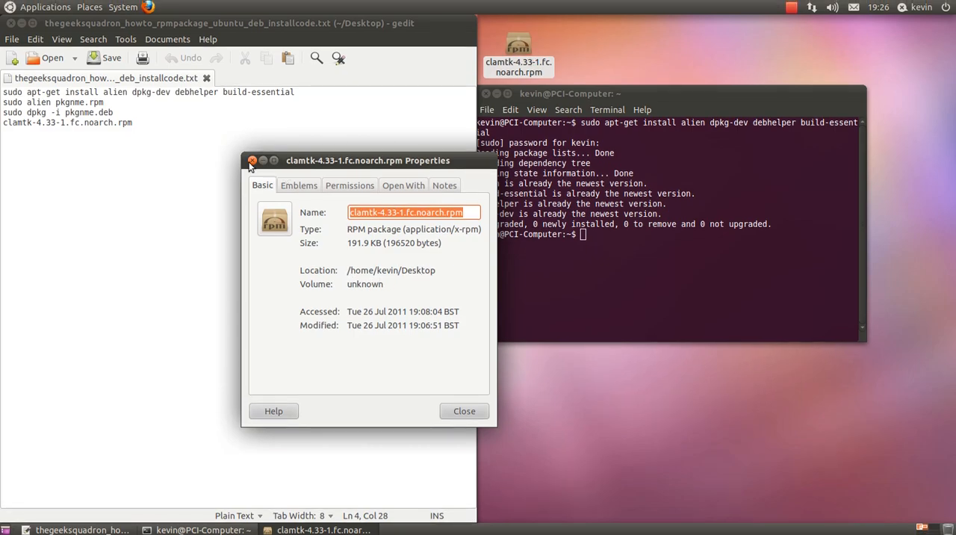
left_click(89, 7)
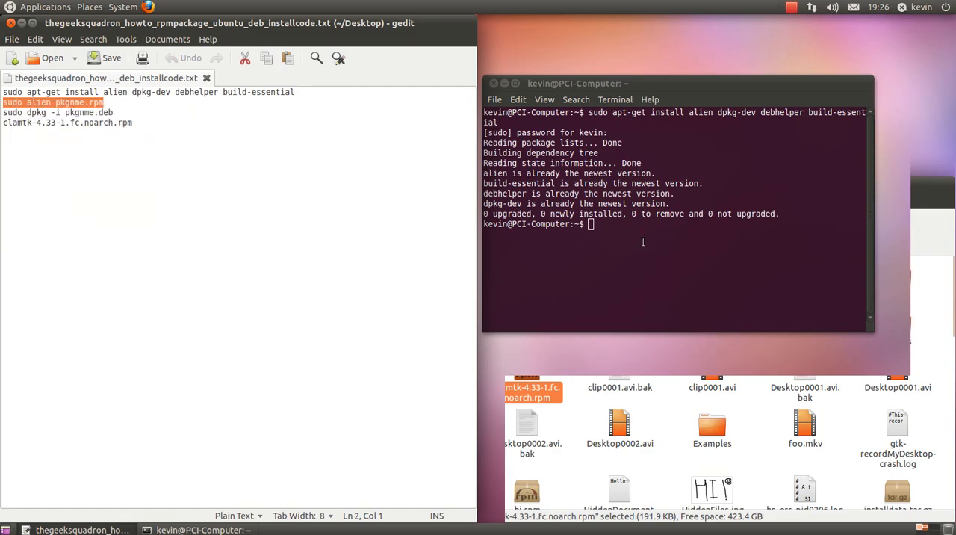
Step: Run 'sudo alien' on clamtk-4.33-1.fc.noarch.rpm in place of the placeholder package name
right_click(672, 224)
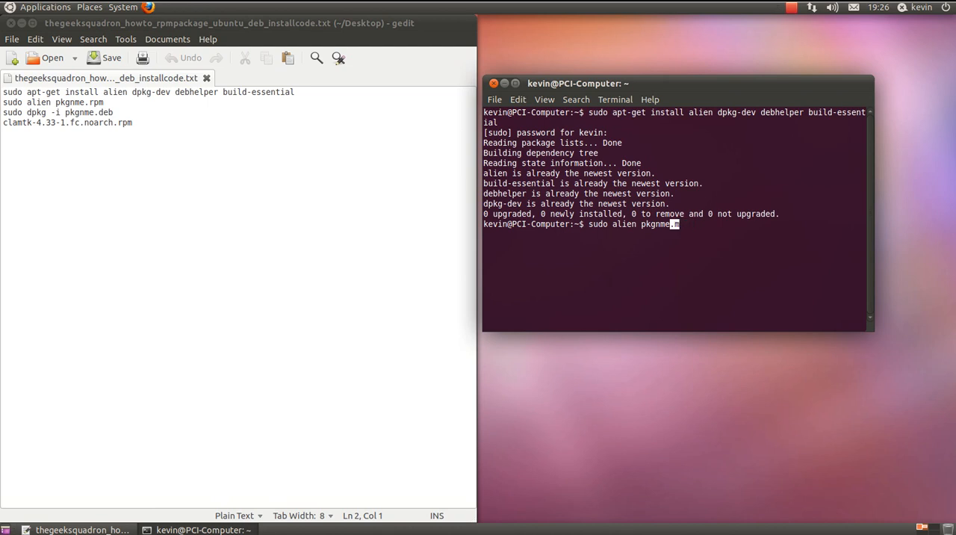
key("BackSpace")
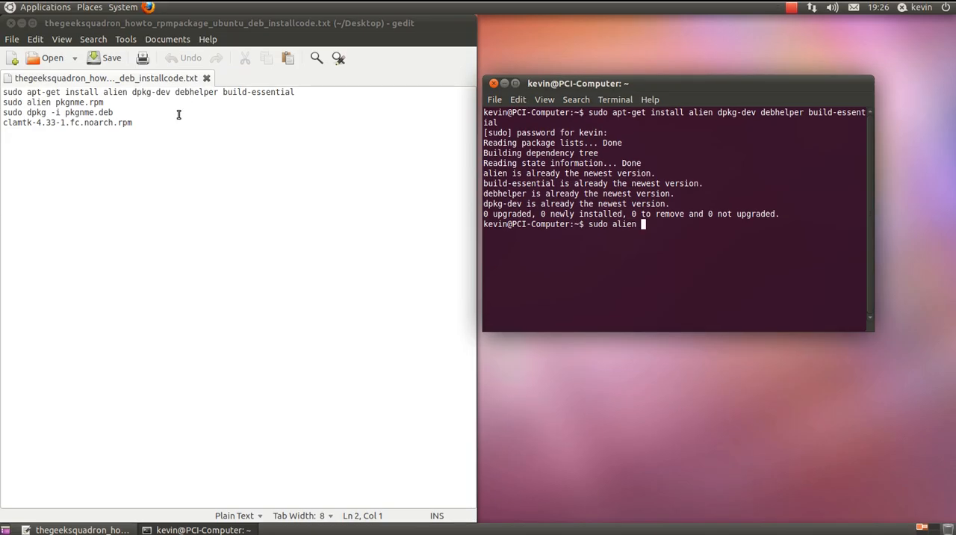
right_click(68, 121)
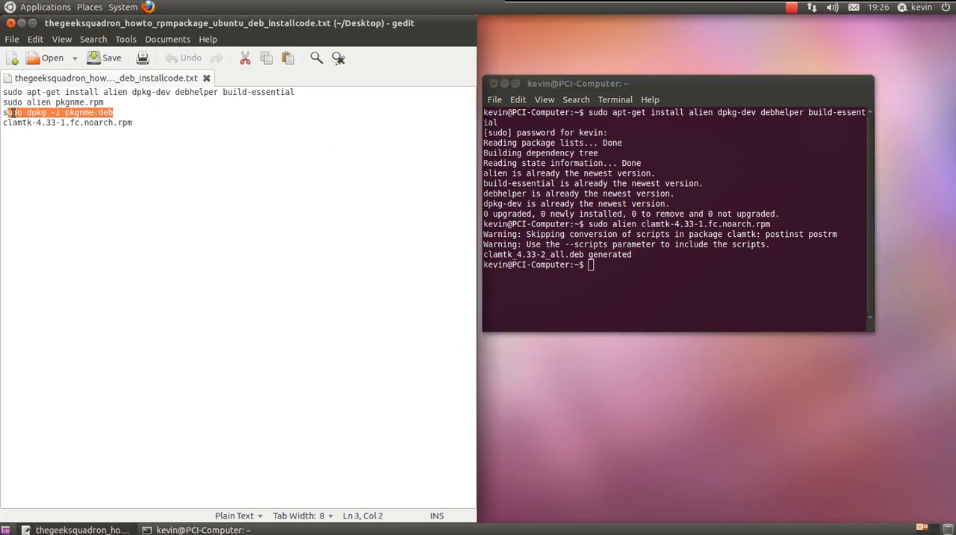
Step: Paste the 'sudo dpkg -i' command and type the package name as far as clamtk_4.33-
right_click(58, 112)
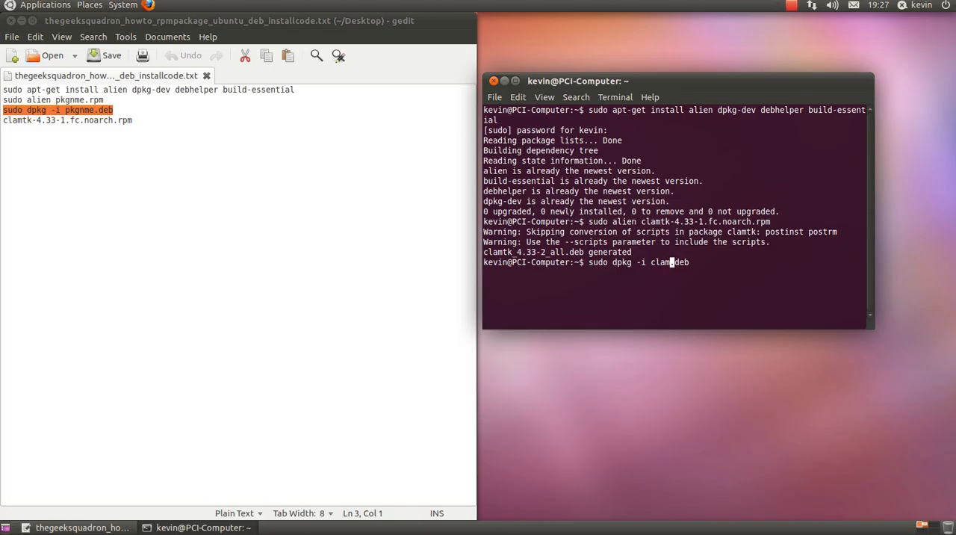
type("tk")
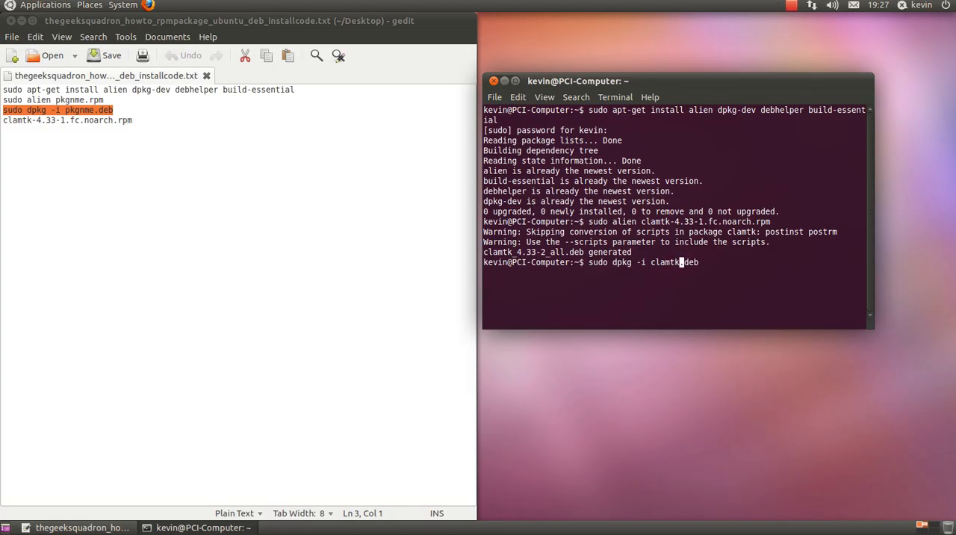
type("_")
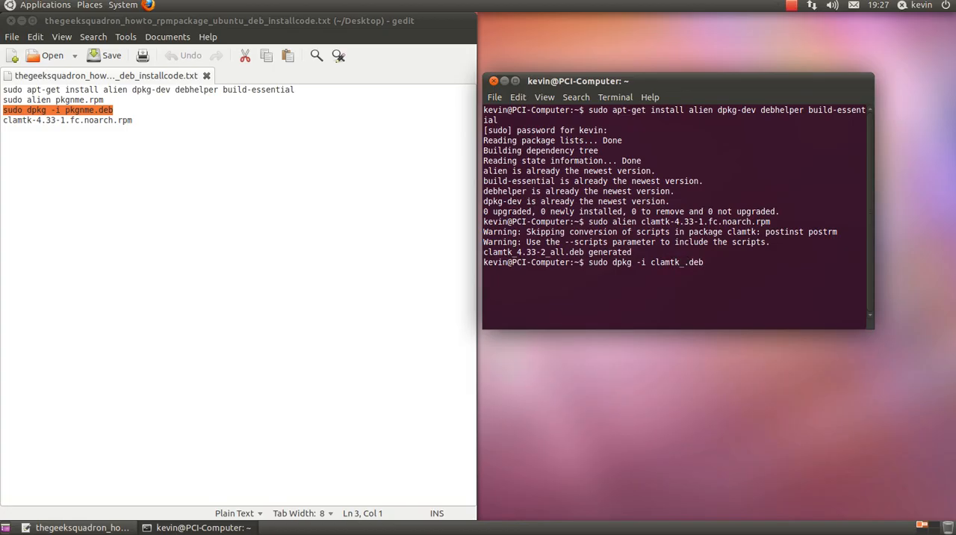
type("4.")
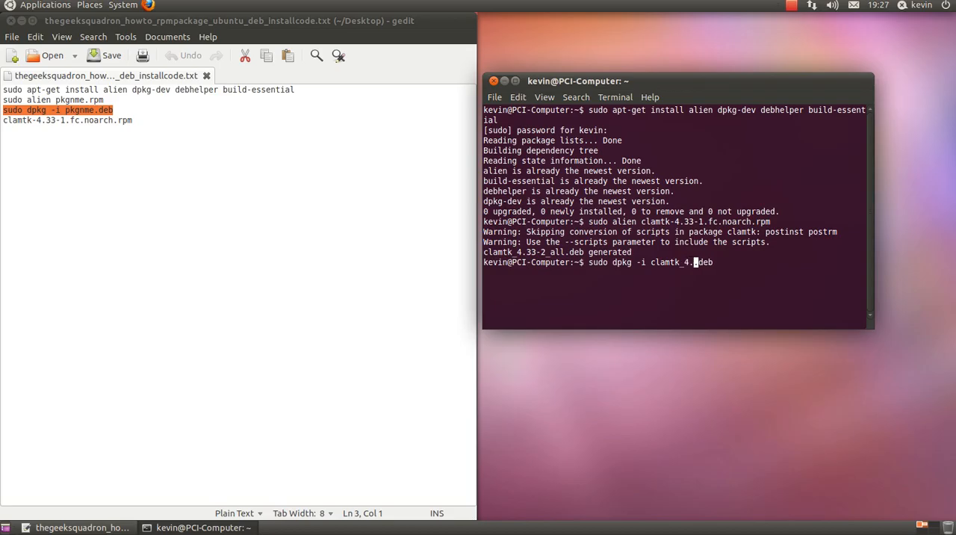
type("33.")
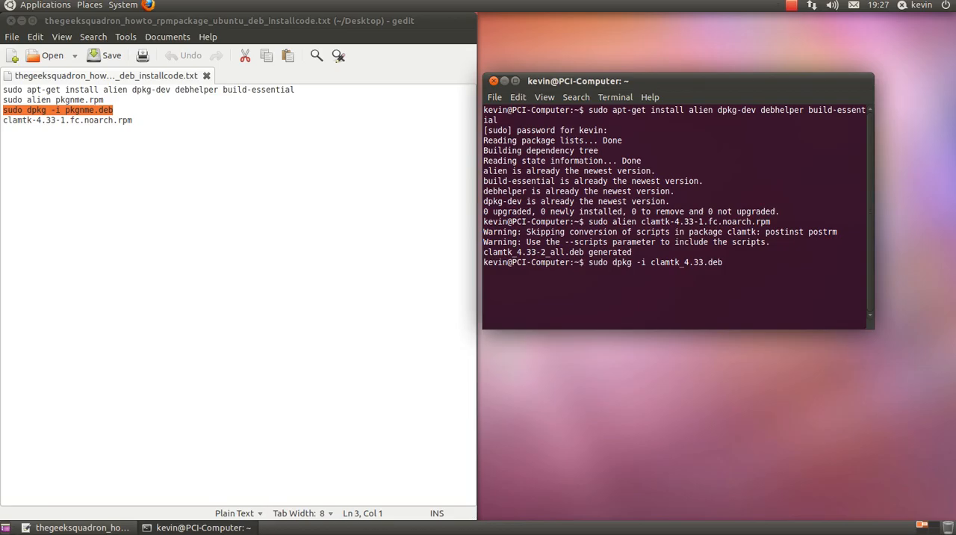
type("-")
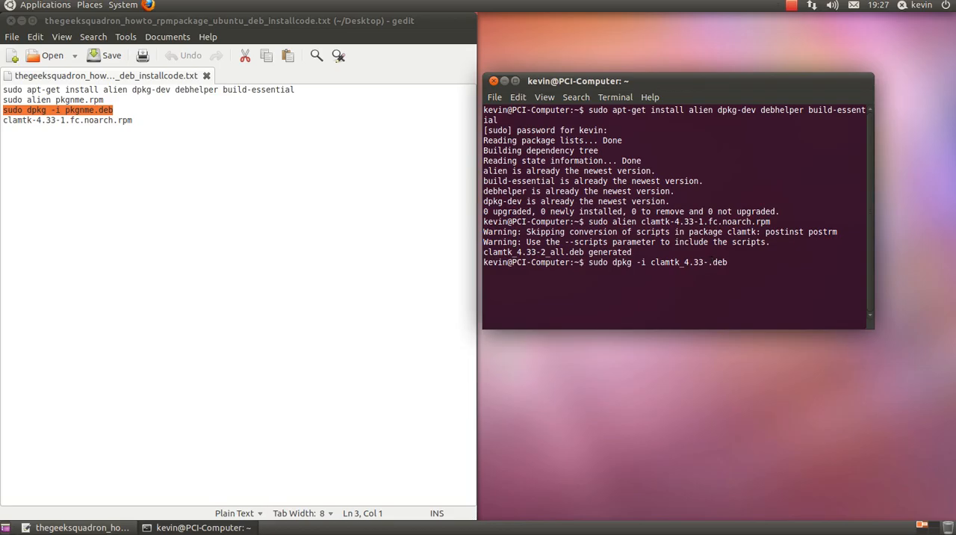